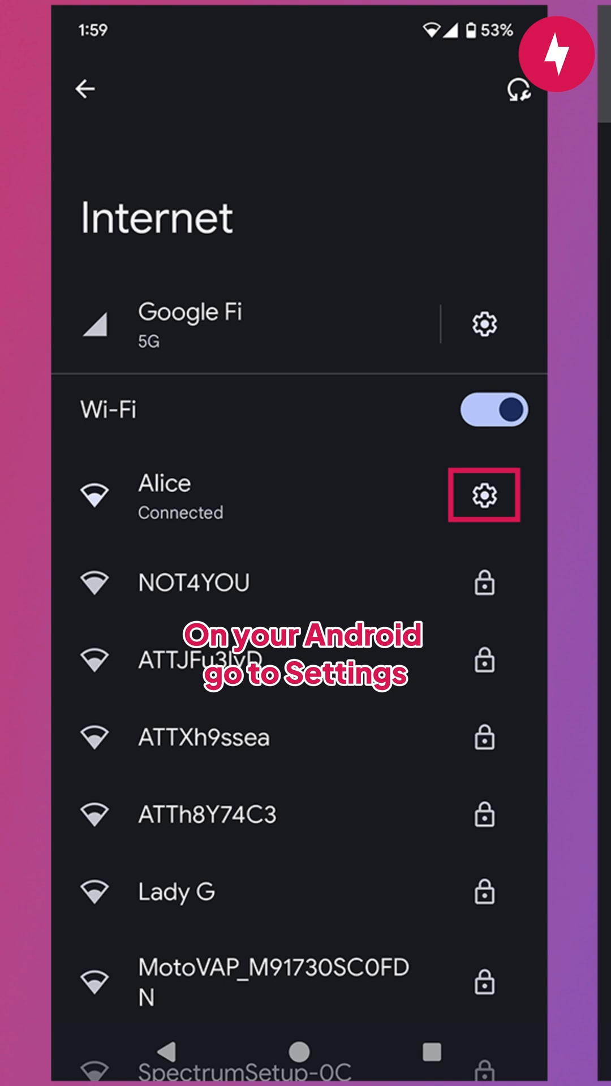
Step: View the connected Wi-Fi network's details via its gear icon on the Internet page
{"action": "left_click", "coordinate": [483, 494]}
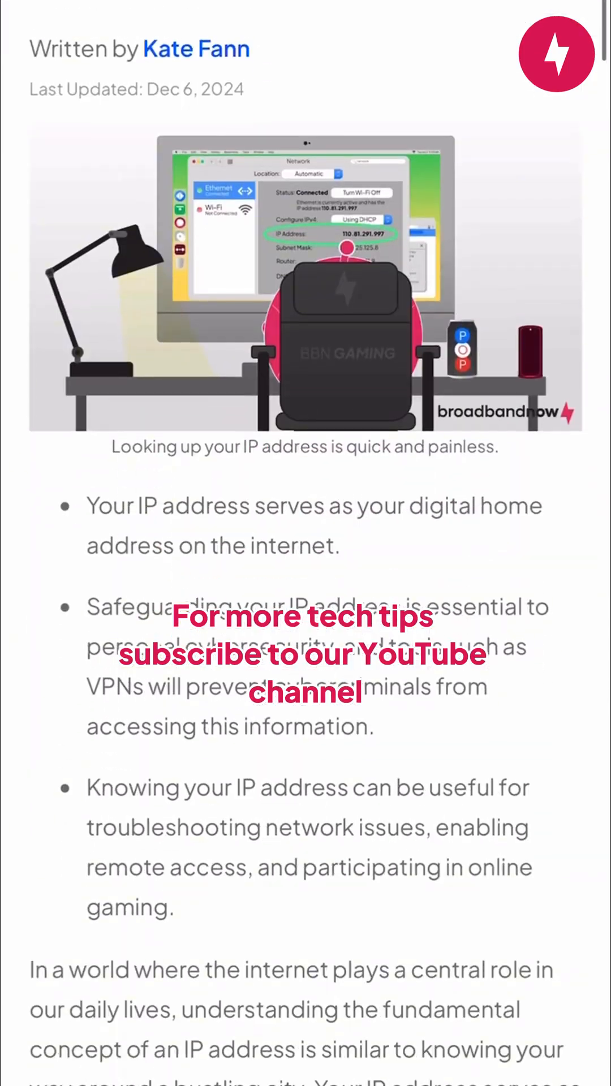
{"action": "scroll", "scroll_direction": "down", "scroll_amount": 3}
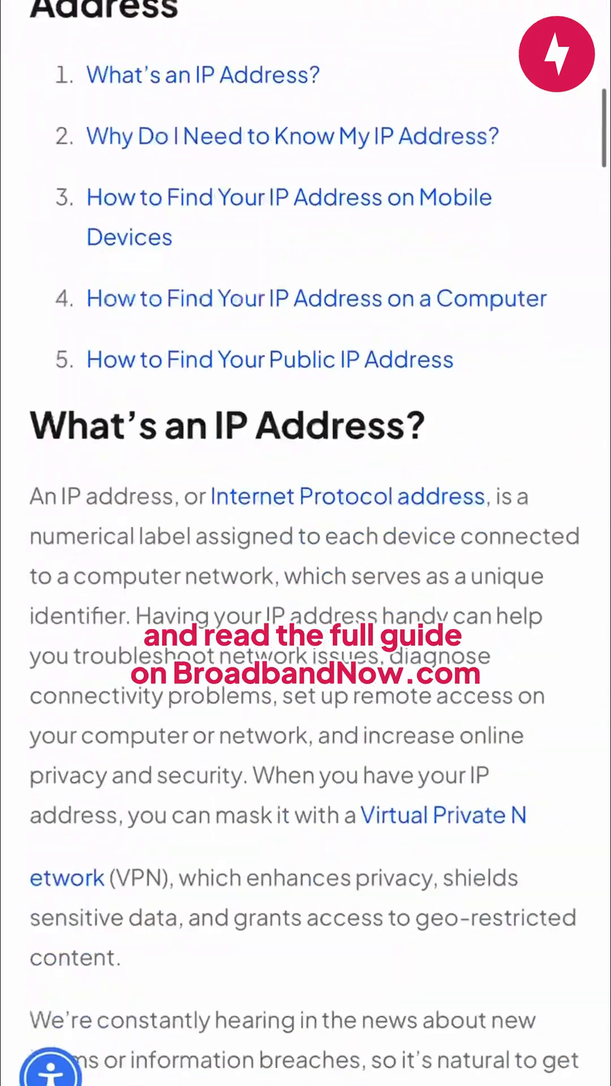
{"action": "scroll", "scroll_direction": "down", "scroll_amount": 3}
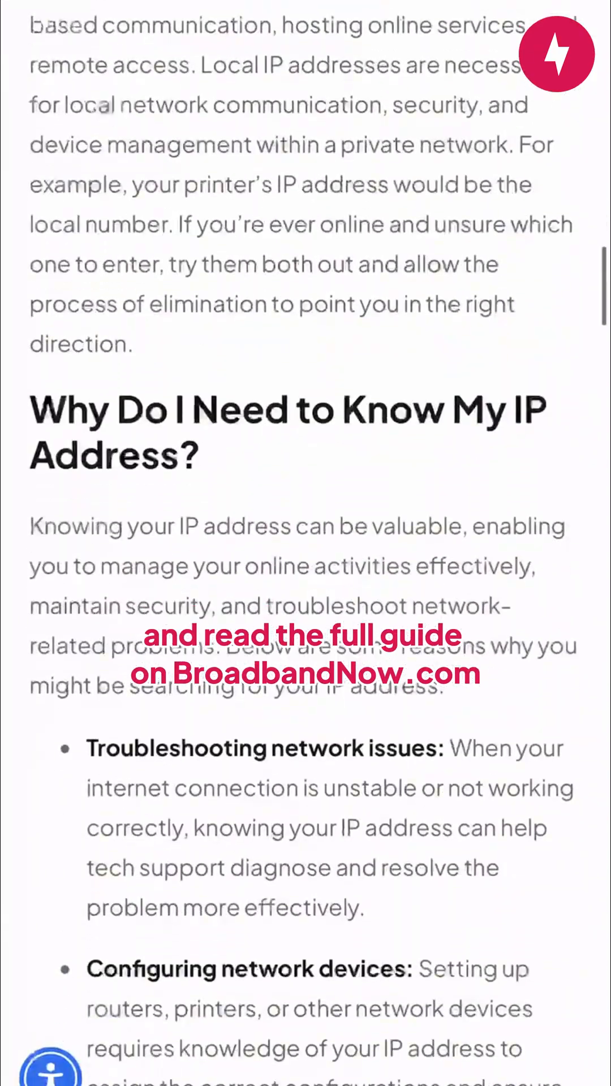